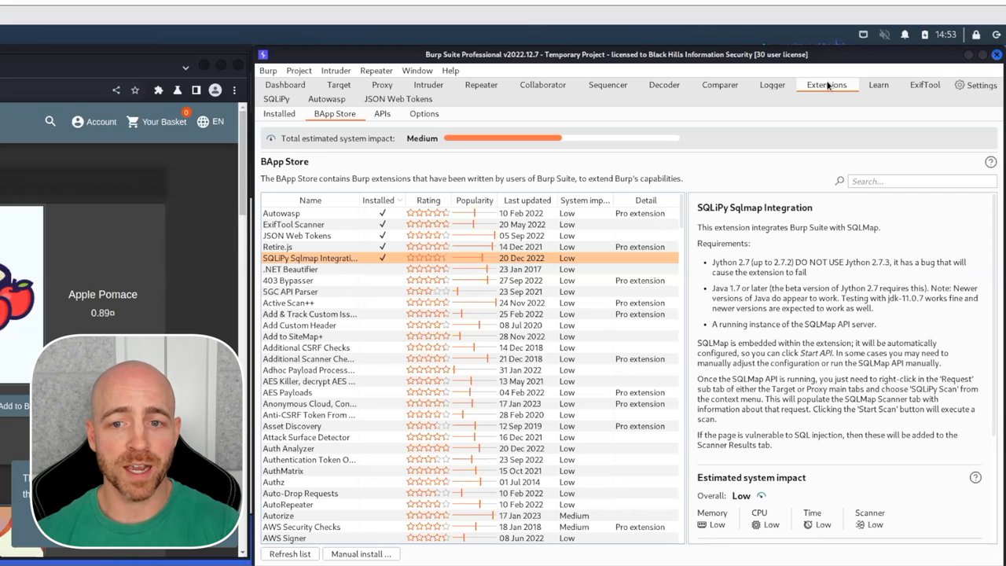
mouse_move(784, 206)
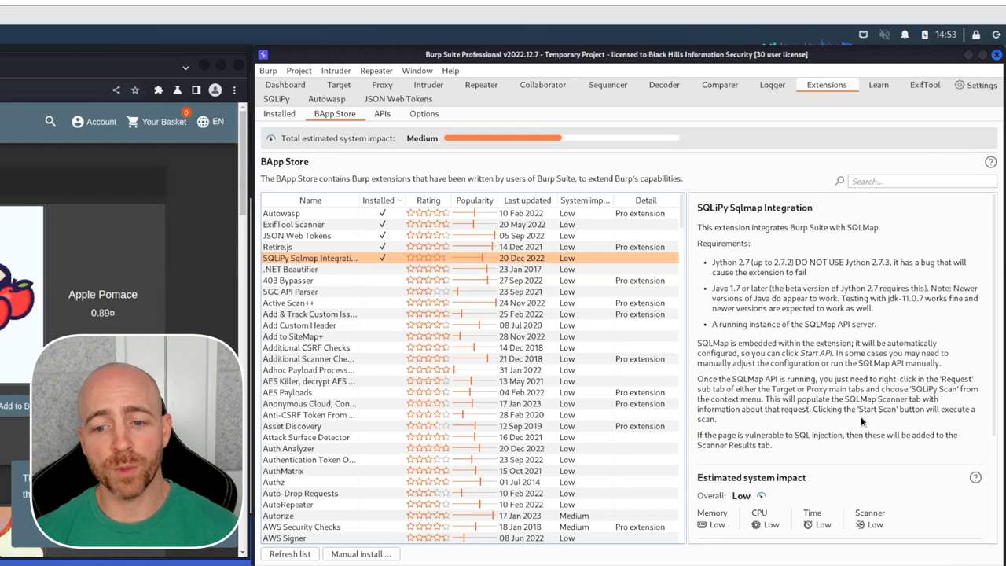
Step: Check the SQLiPy SQLMap API panel, which reports the API is not running
scroll(down, 3)
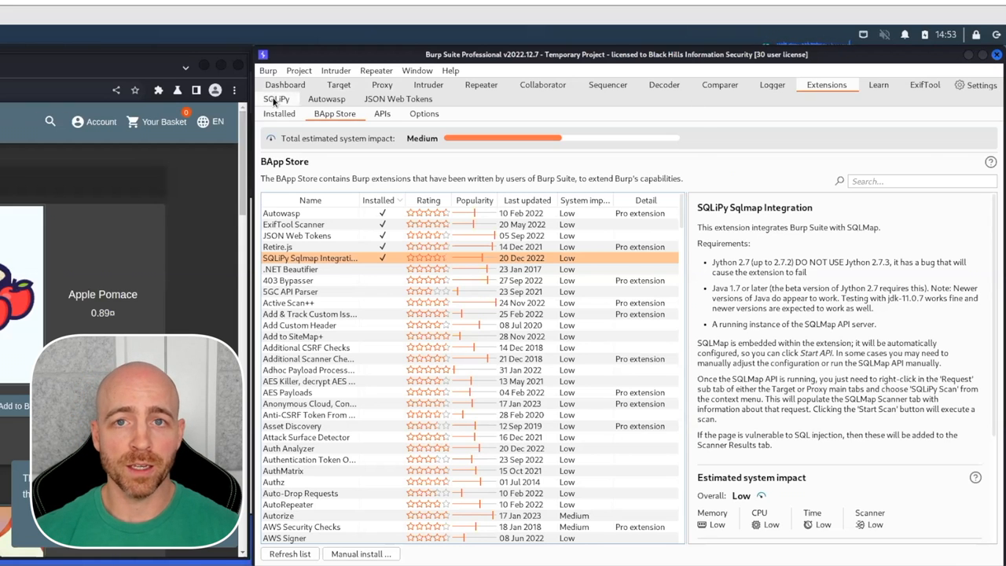
click(276, 98)
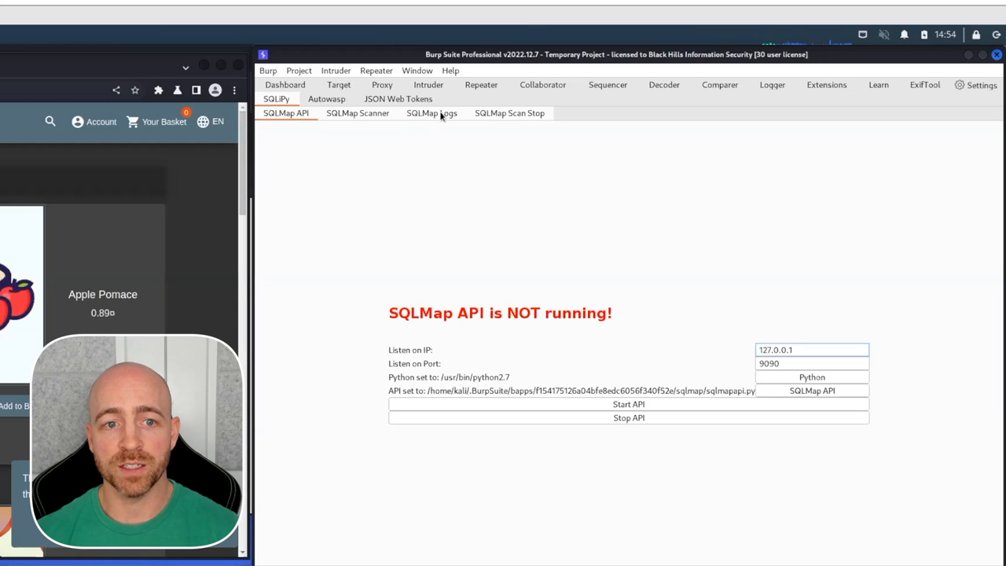
mouse_move(337, 129)
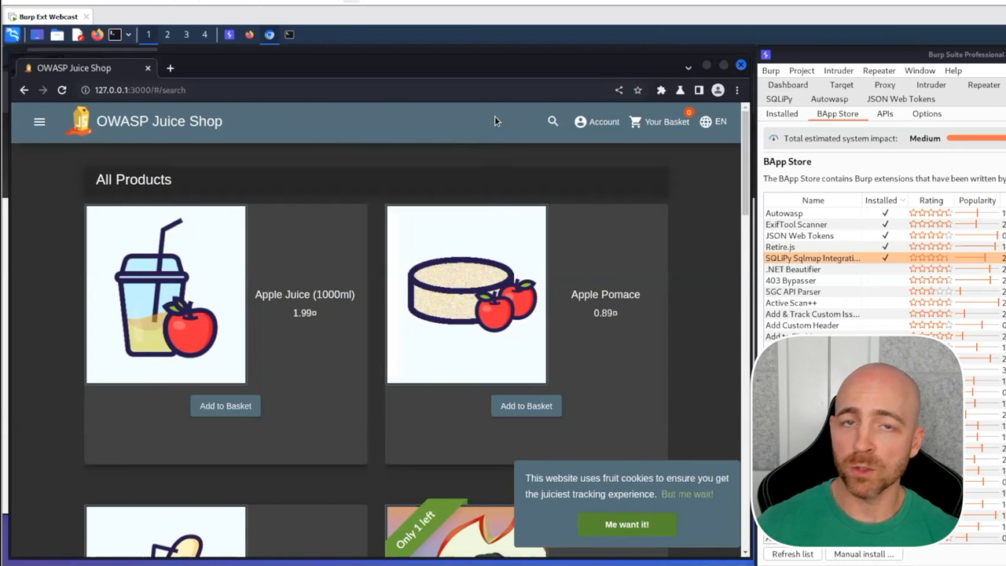
mouse_move(507, 124)
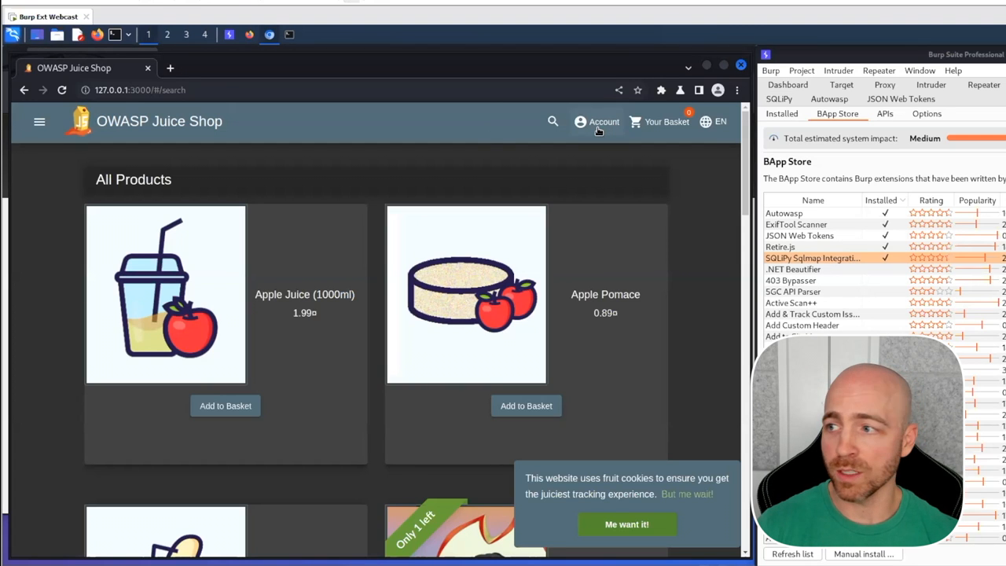
click(597, 121)
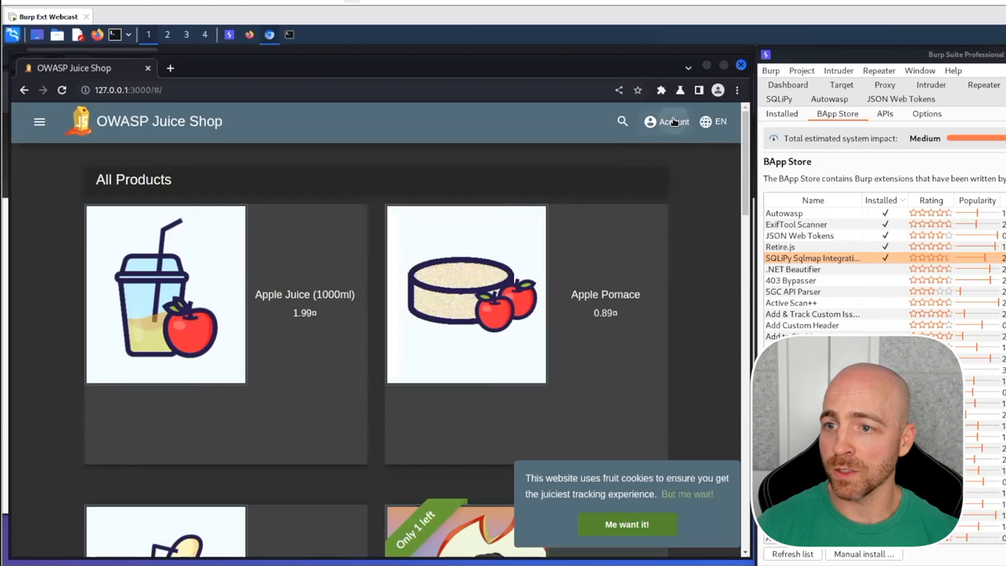
click(674, 121)
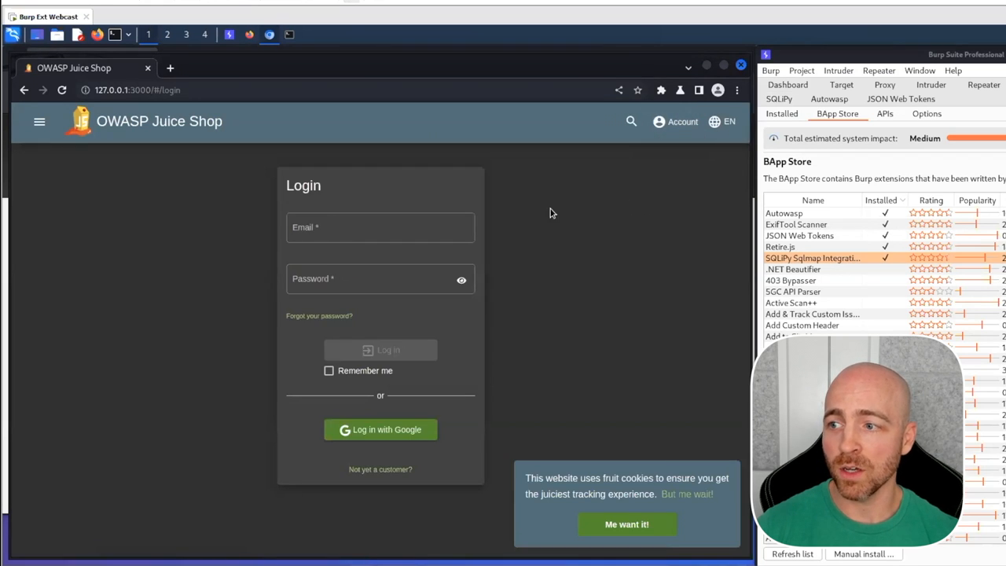
click(381, 227)
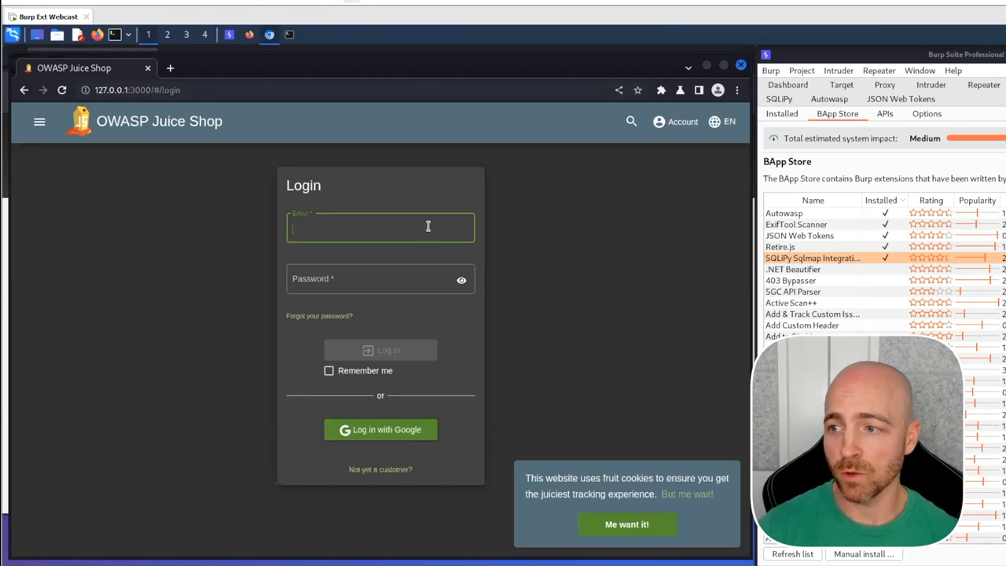
mouse_move(580, 274)
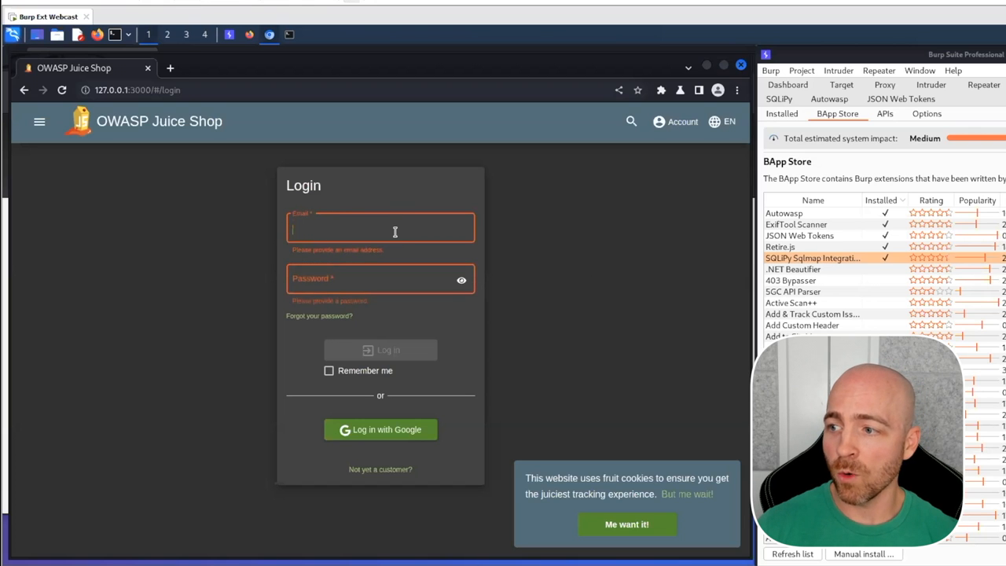
text(asdf@asdf.com)
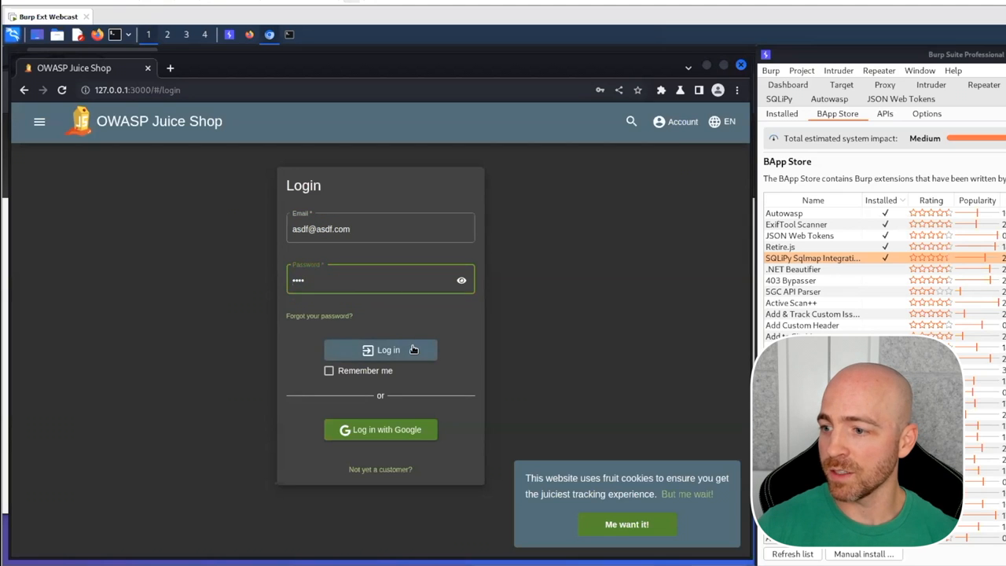
click(380, 350)
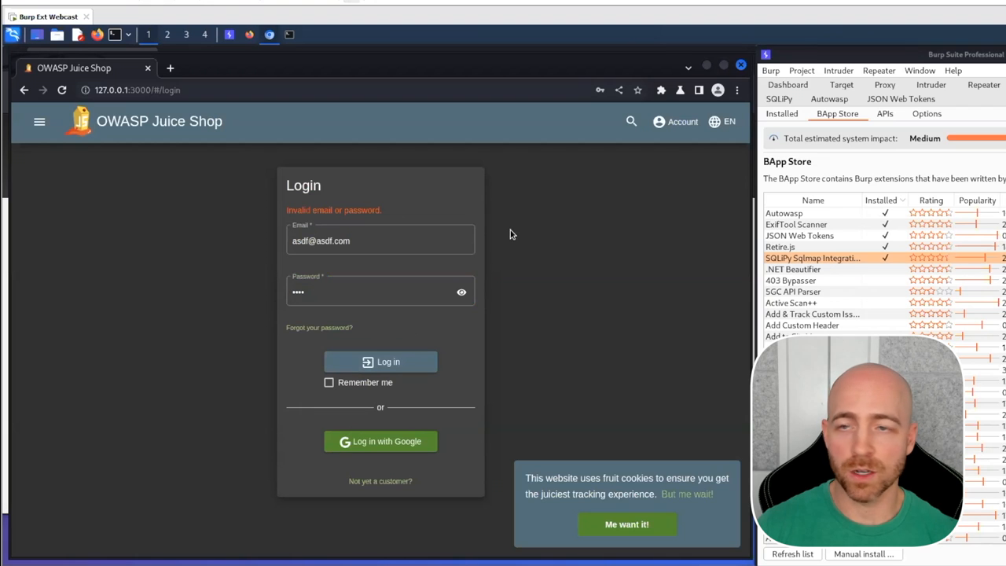
click(372, 280)
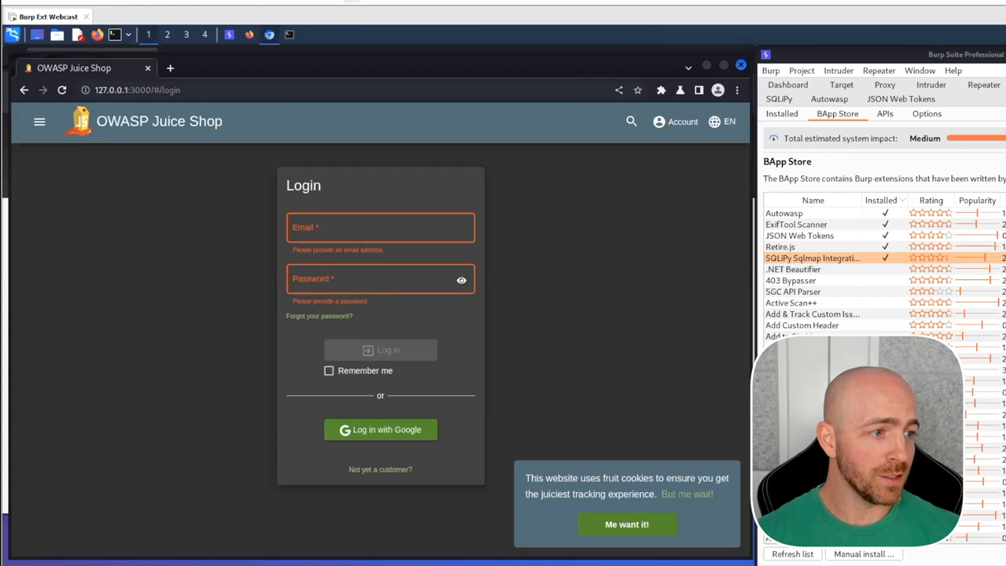
Step: Log in with ' OR TRUE -- as the email and any password
click(409, 228)
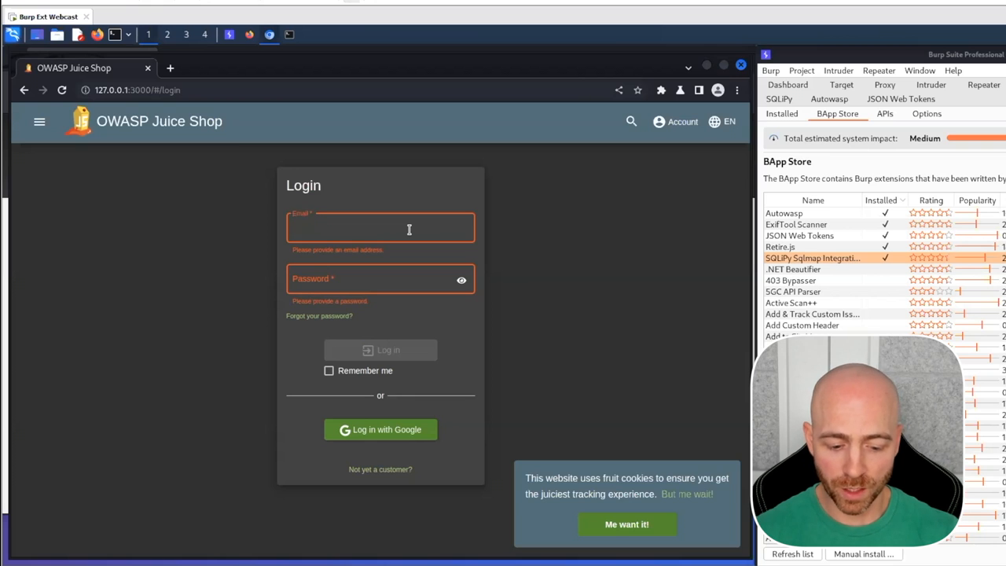
text(' OR TRUE)
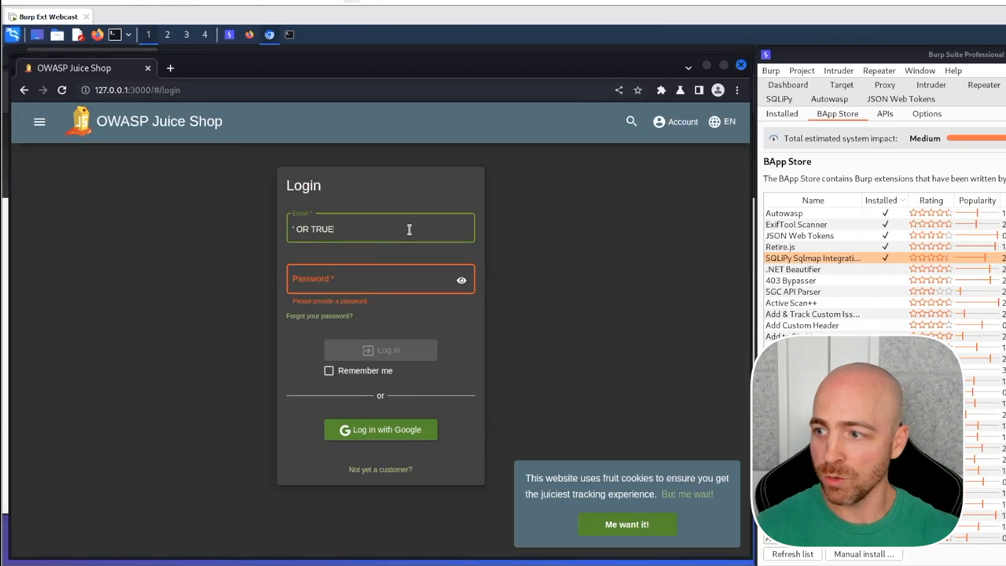
text(--)
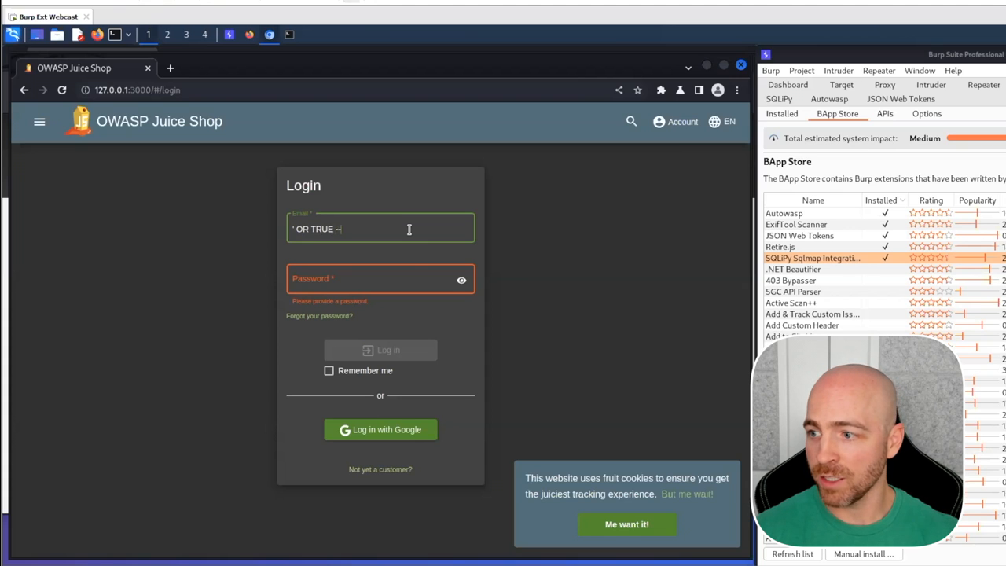
text(••••)
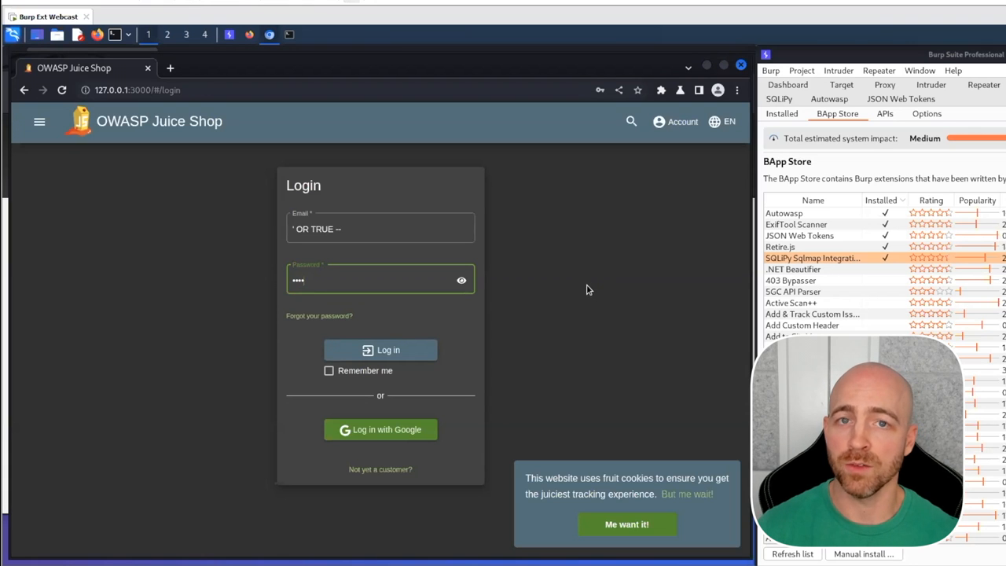
mouse_move(381, 352)
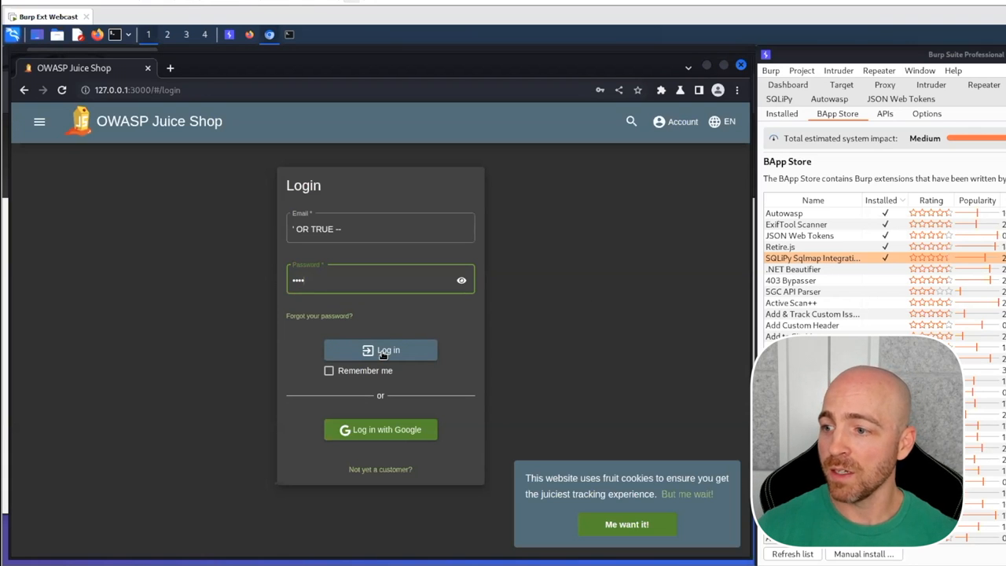
click(380, 350)
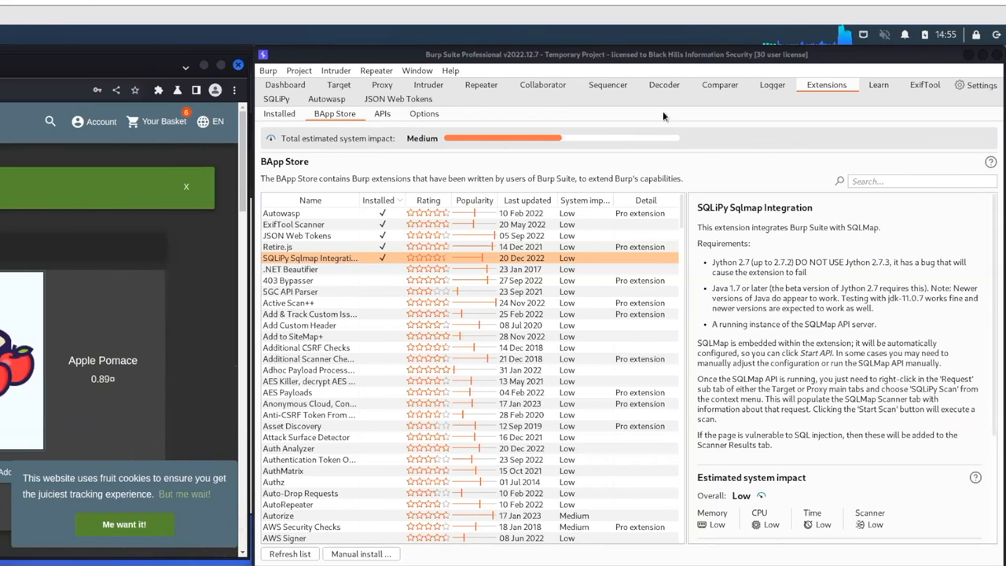
Step: Find the POST /rest/user/login request in Proxy HTTP history
click(382, 85)
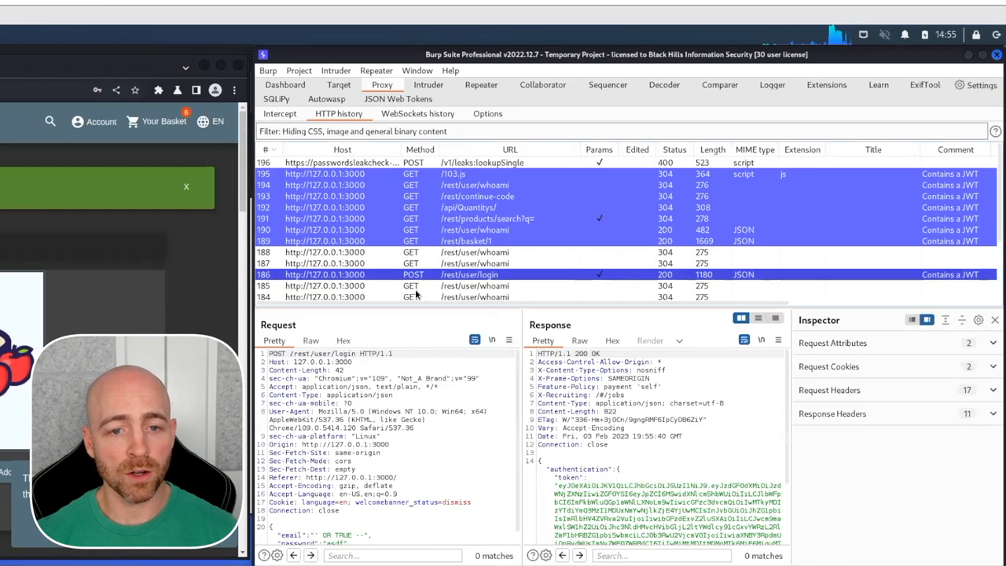
scroll(down, 3)
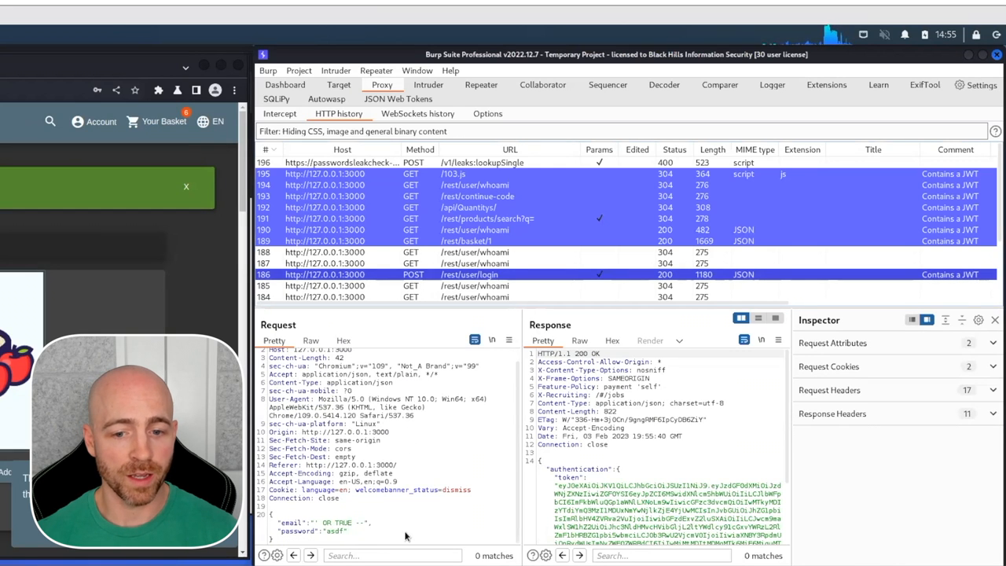
scroll(down, 3)
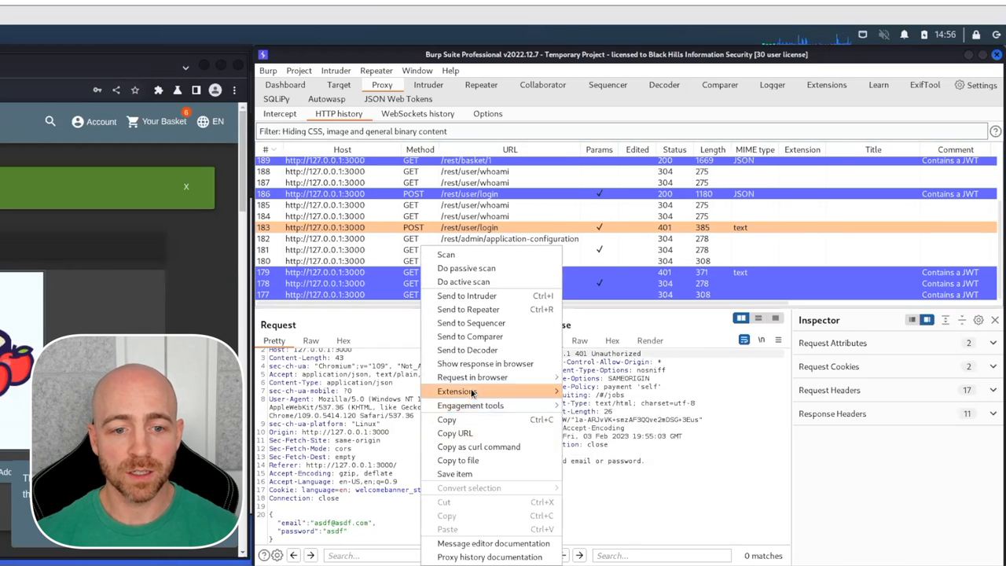
mouse_move(472, 391)
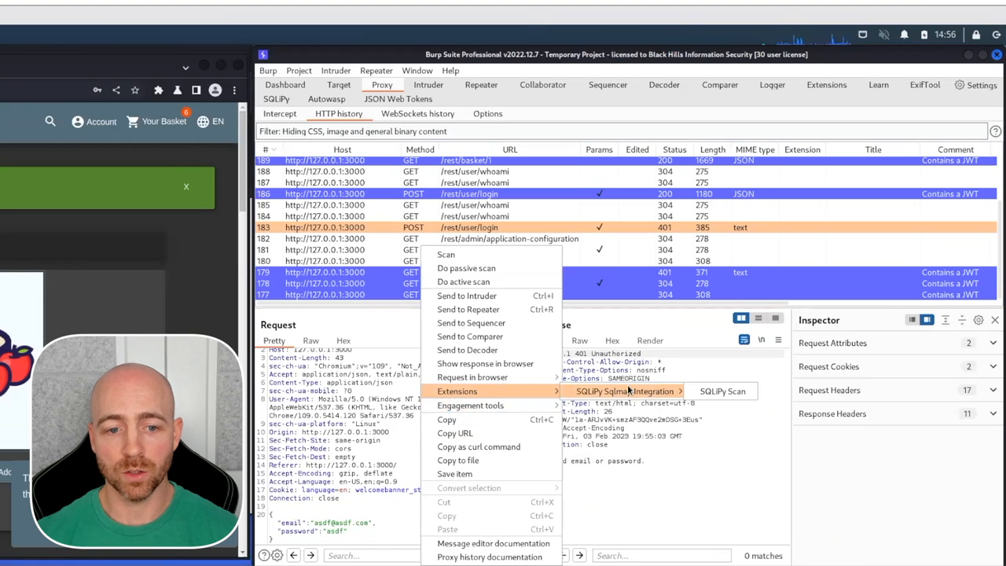
mouse_move(720, 391)
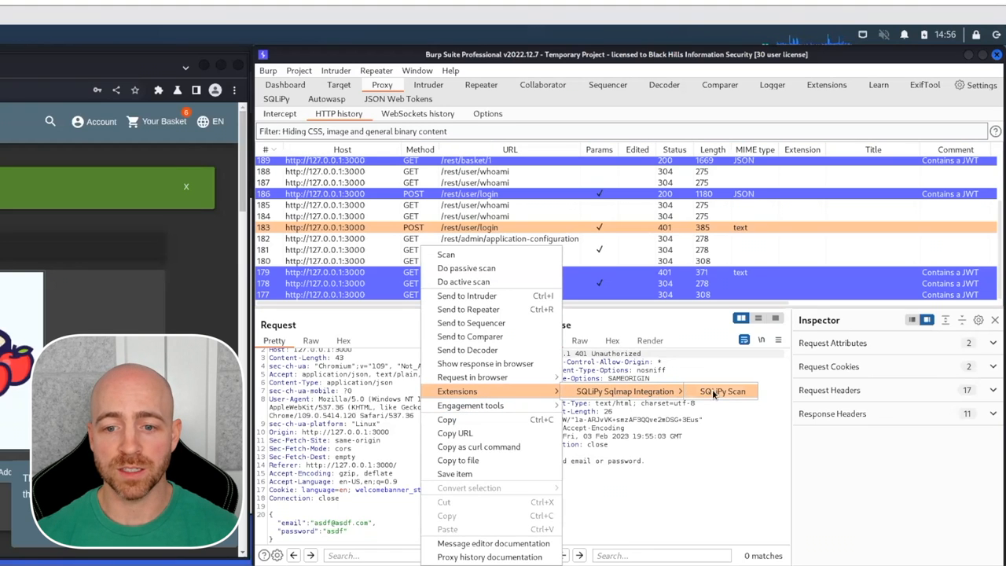
Step: Send the login request to the SQLiPy scanner and view the SQLMap API settings
click(725, 391)
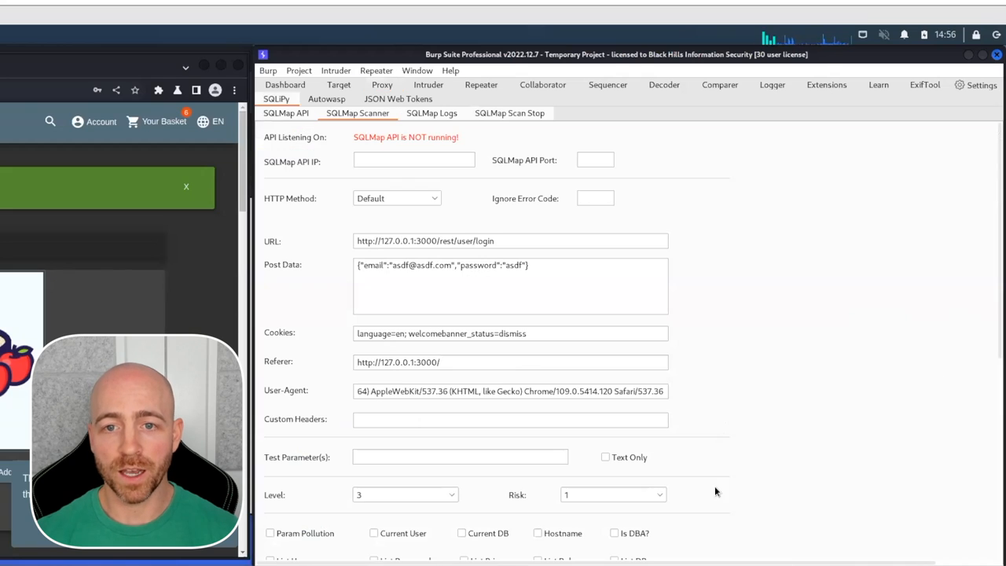
mouse_move(426, 153)
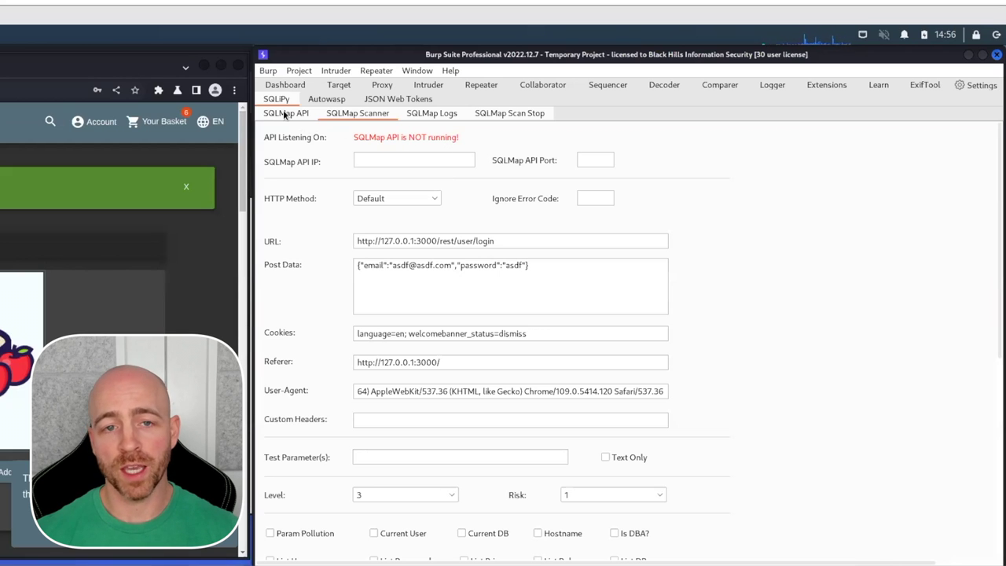
click(285, 113)
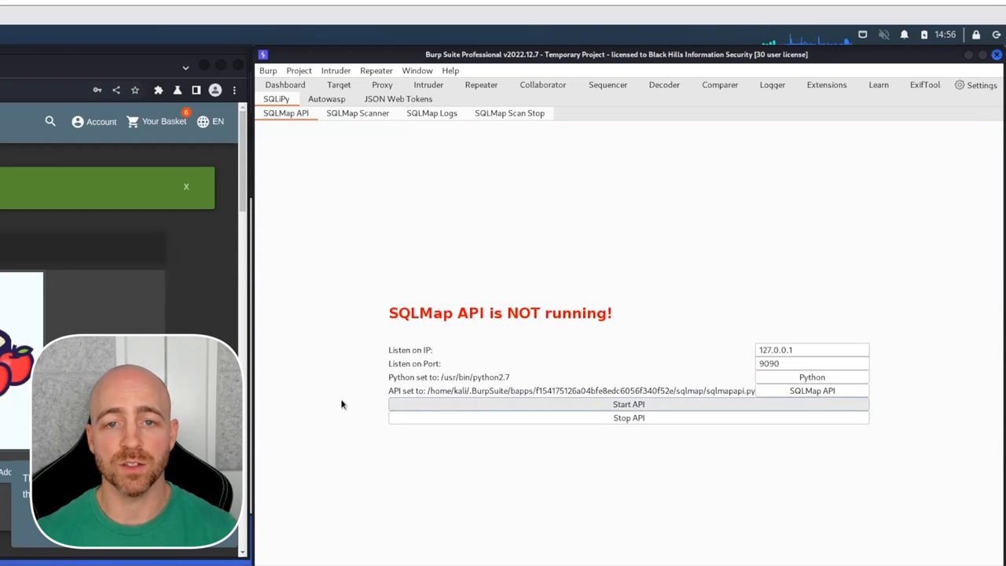
Step: Start the SQLMap API on 127.0.0.1:9090 and return to the scanner form
click(628, 404)
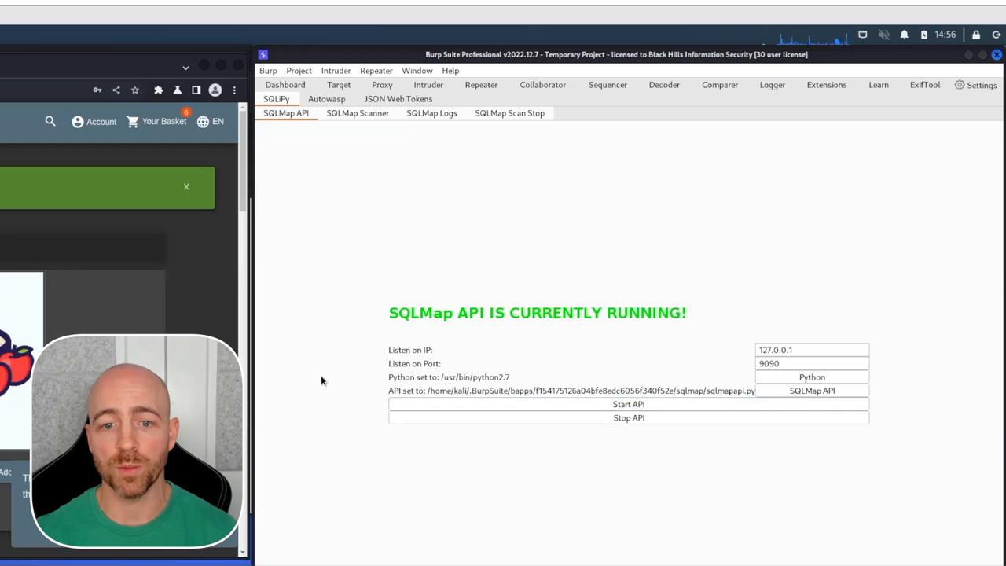
click(357, 113)
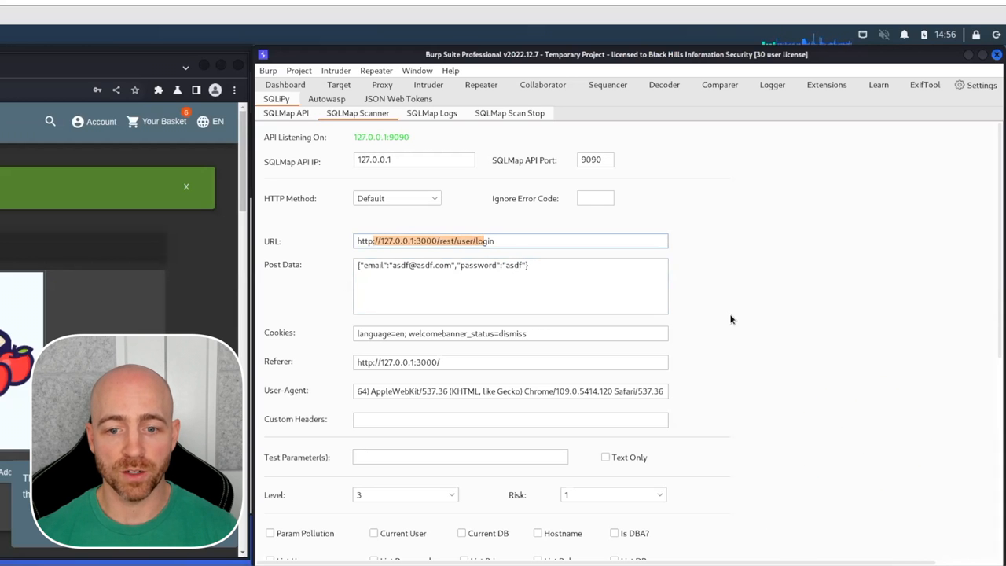
Step: Start a level 3, risk 1 SQLMap scan of /rest/user/login
scroll(down, 3)
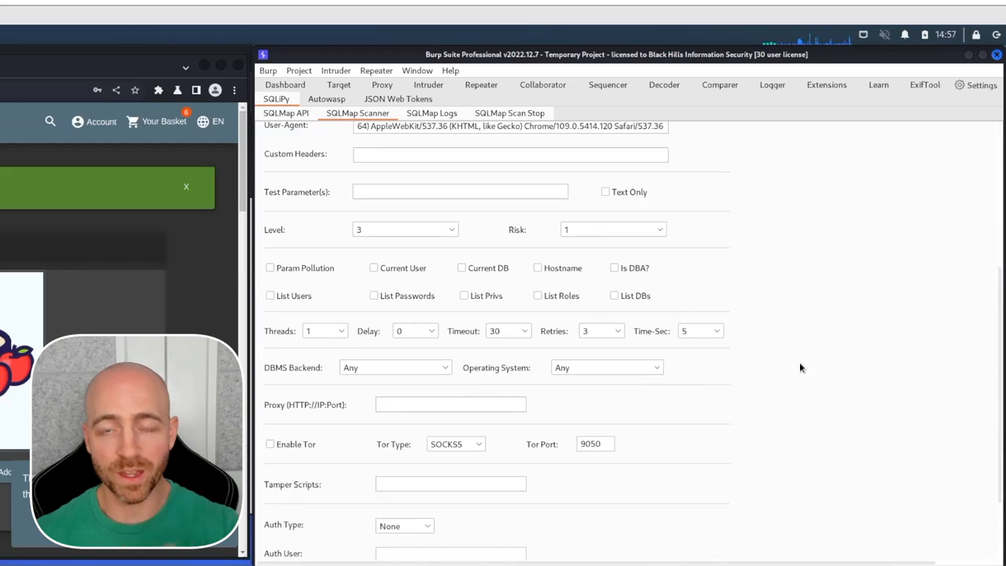
scroll(down, 3)
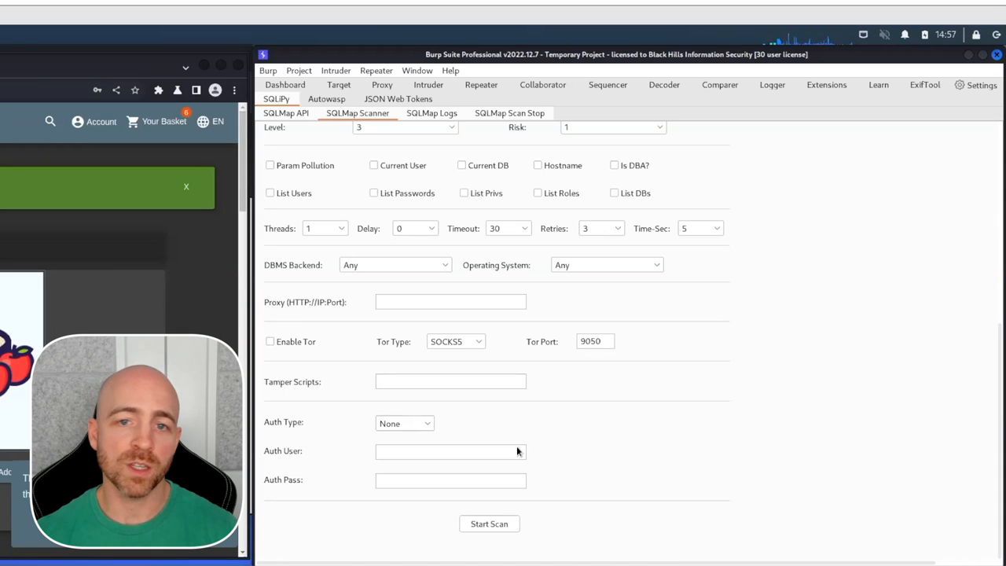
mouse_move(810, 382)
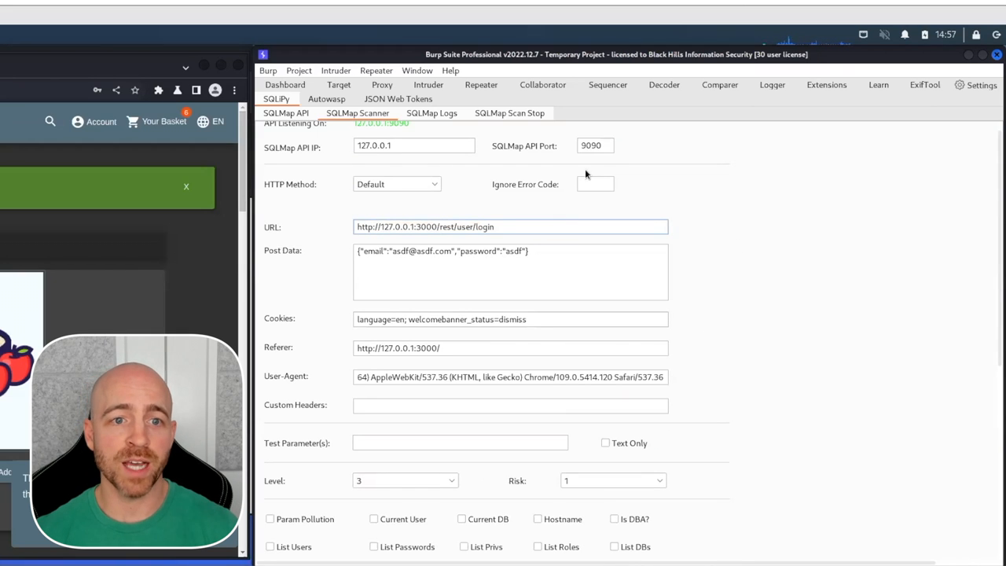
mouse_move(745, 263)
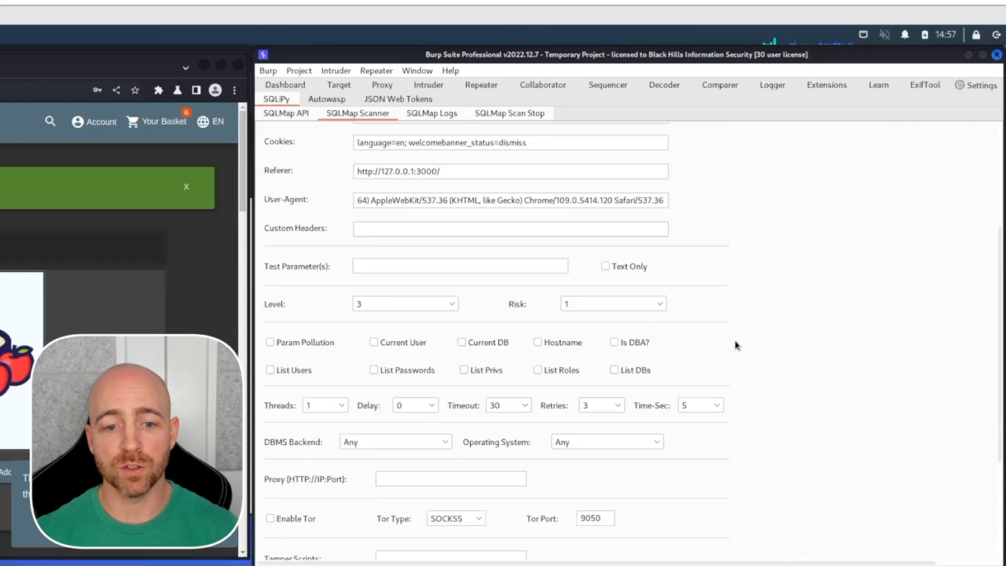
scroll(down, 3)
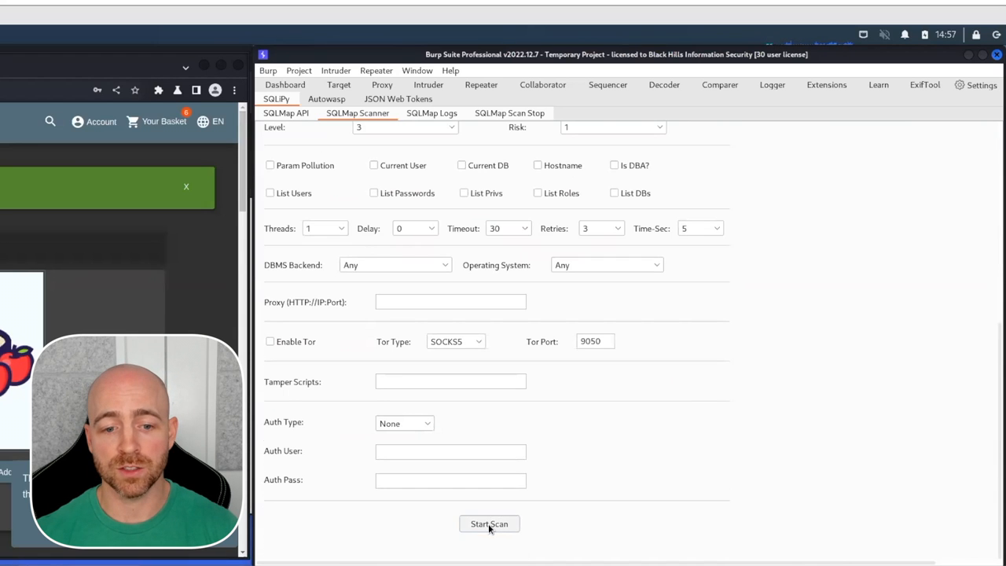
click(432, 113)
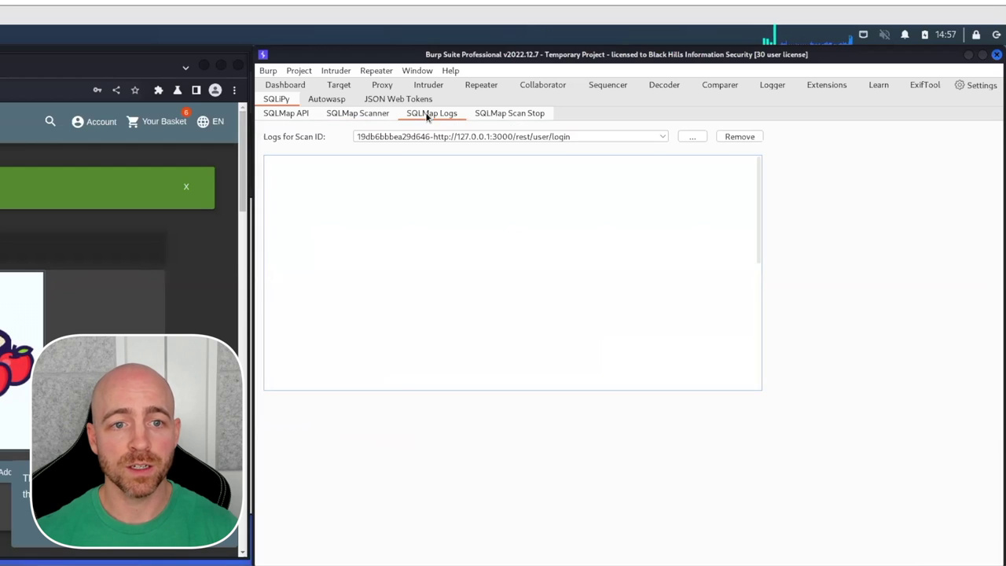
mouse_move(692, 140)
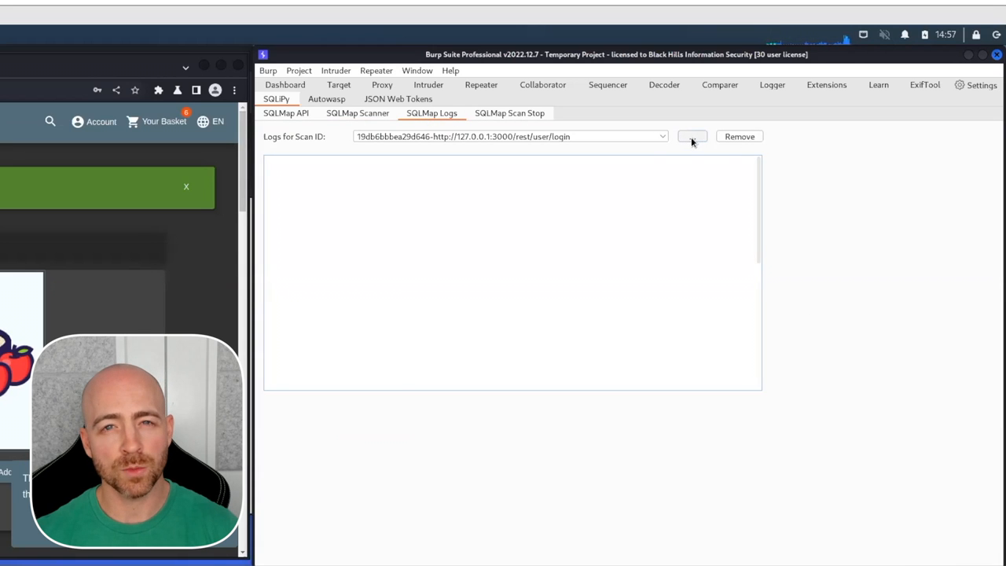
Step: Load the scan log showing the sqlmap command and 401 error, then go to Scan Stop
click(692, 136)
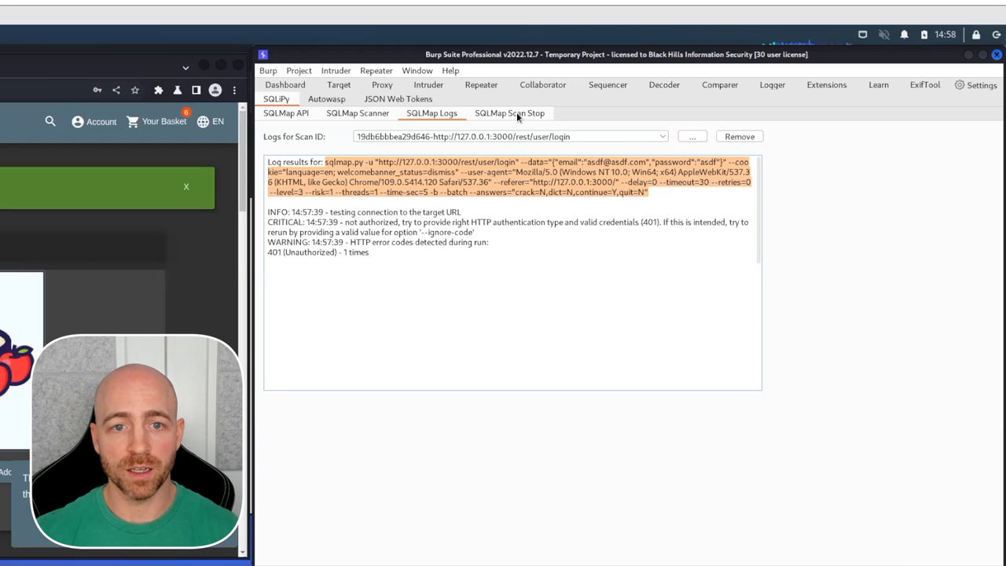
click(512, 113)
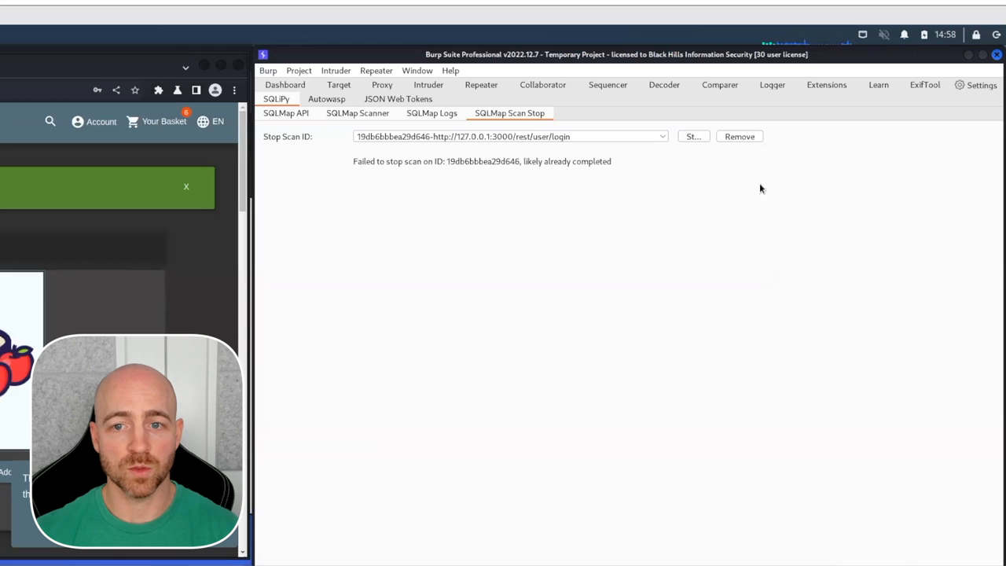
Step: Go back to SQLMap Logs showing the sqlmap command and 401 result
click(433, 113)
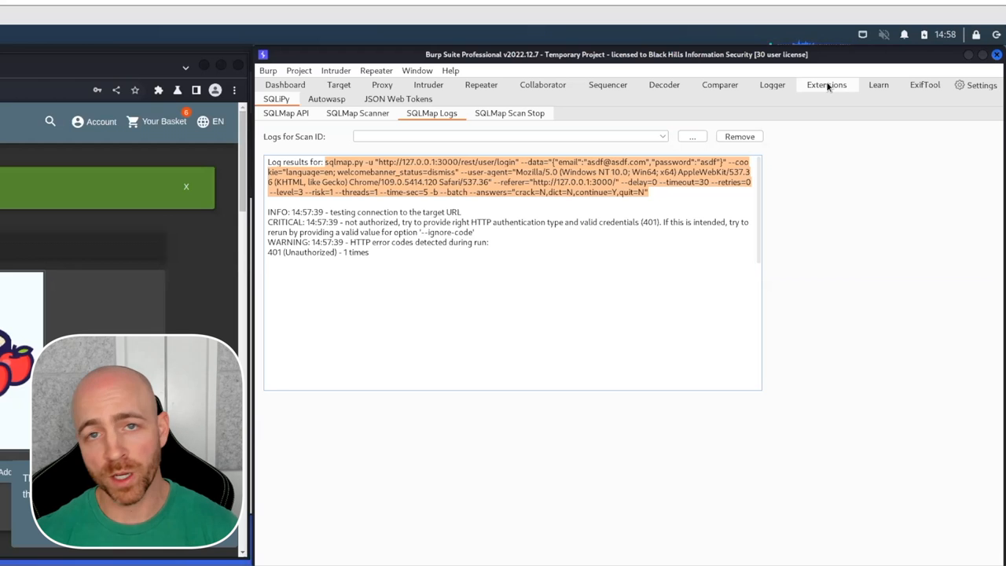
Step: View SQLiPy Sqlmap Integration in the BApp Store with its Jython and SQLMap API requirements
click(336, 113)
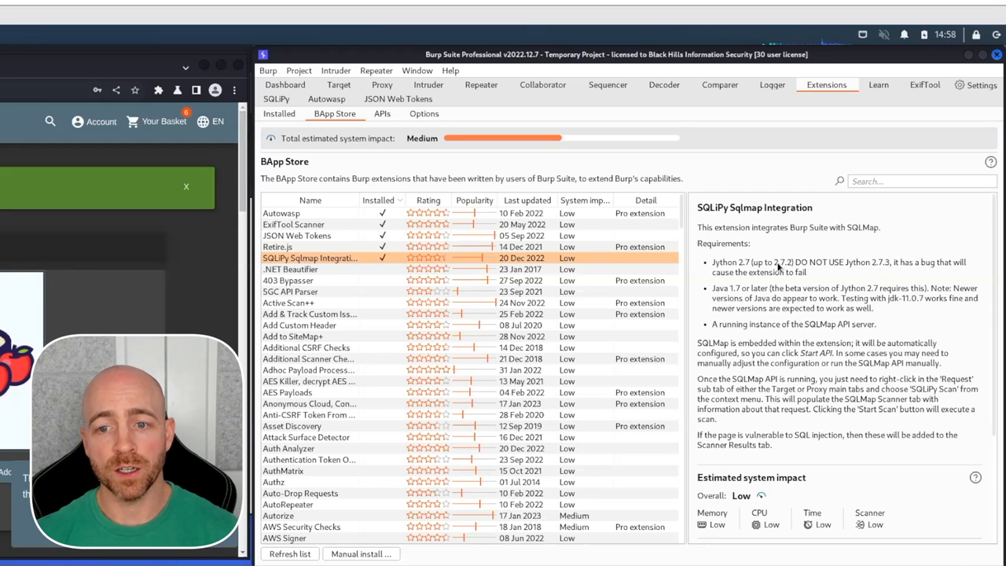
mouse_move(941, 360)
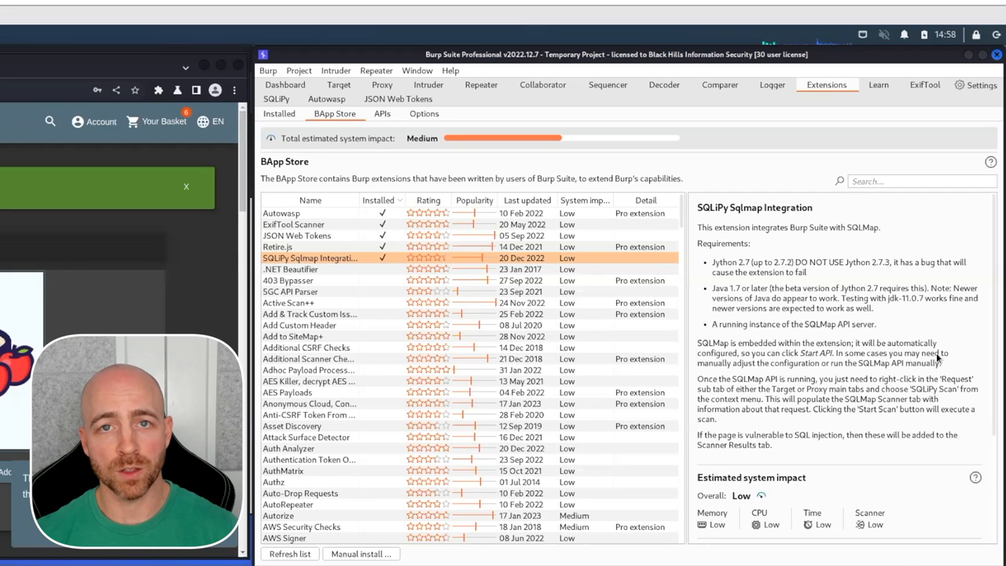